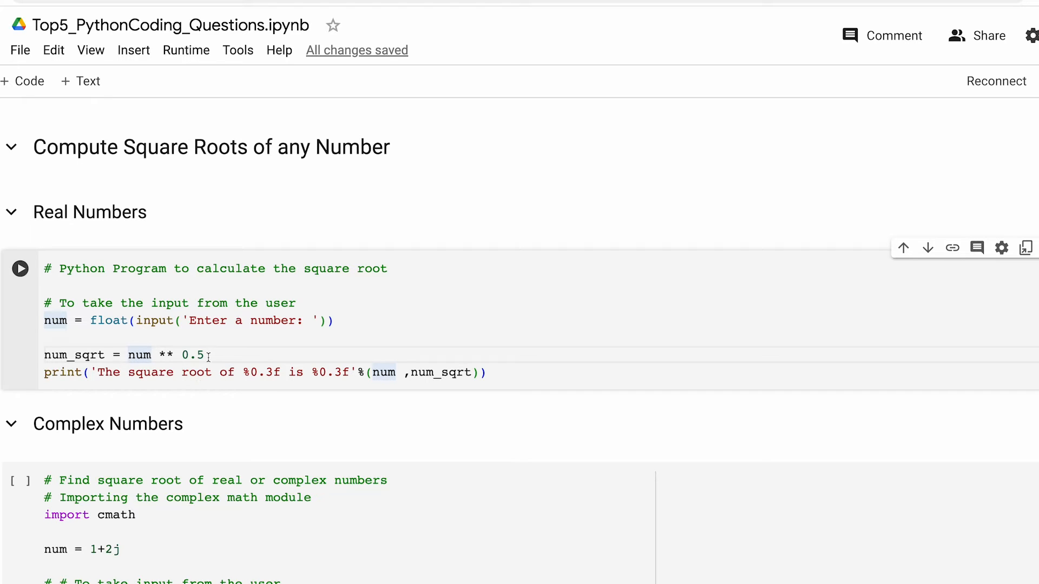
# Run the real-number square root cell with input 25, giving the result 5.000
pyautogui.doubleClick(188, 355)
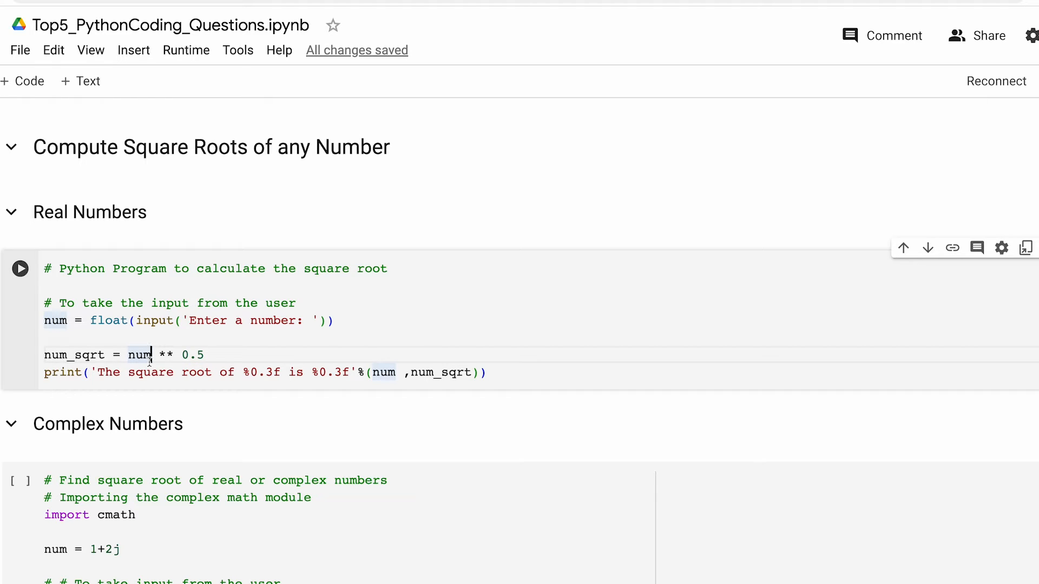
pyautogui.click(19, 269)
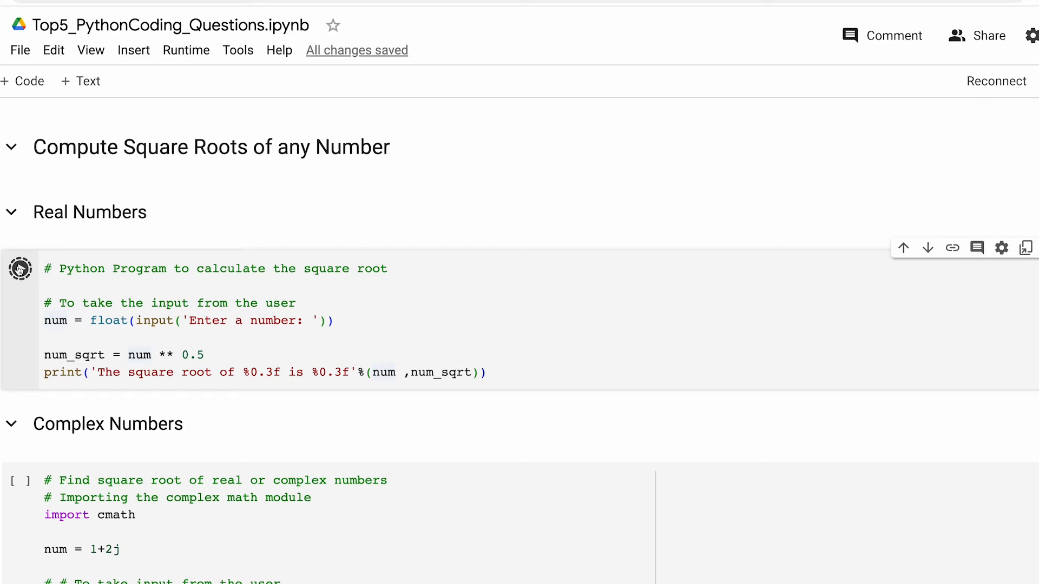
pyautogui.click(19, 269)
pyautogui.write('25')
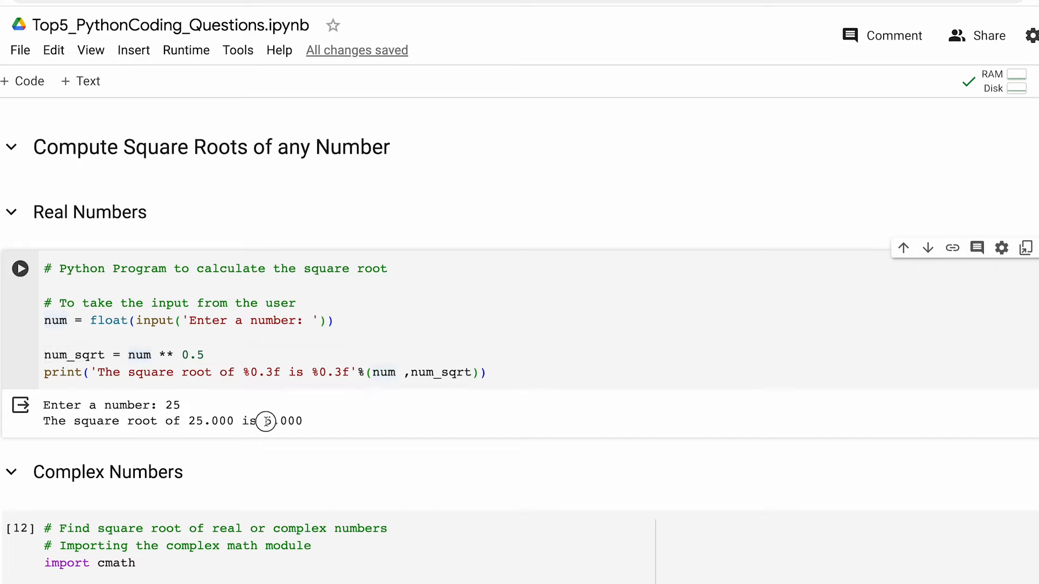
pyautogui.doubleClick(282, 421)
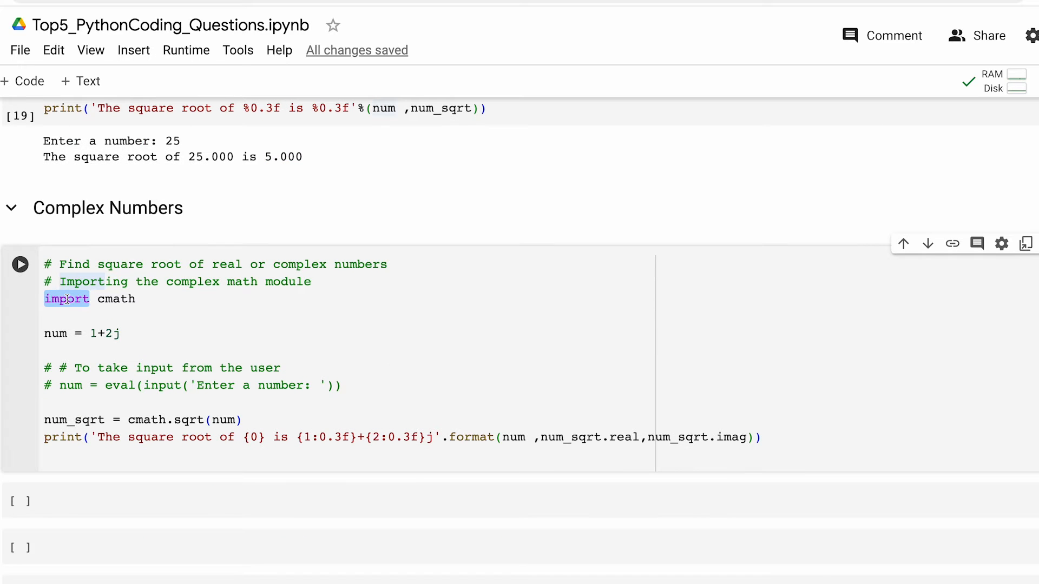
pyautogui.click(103, 298)
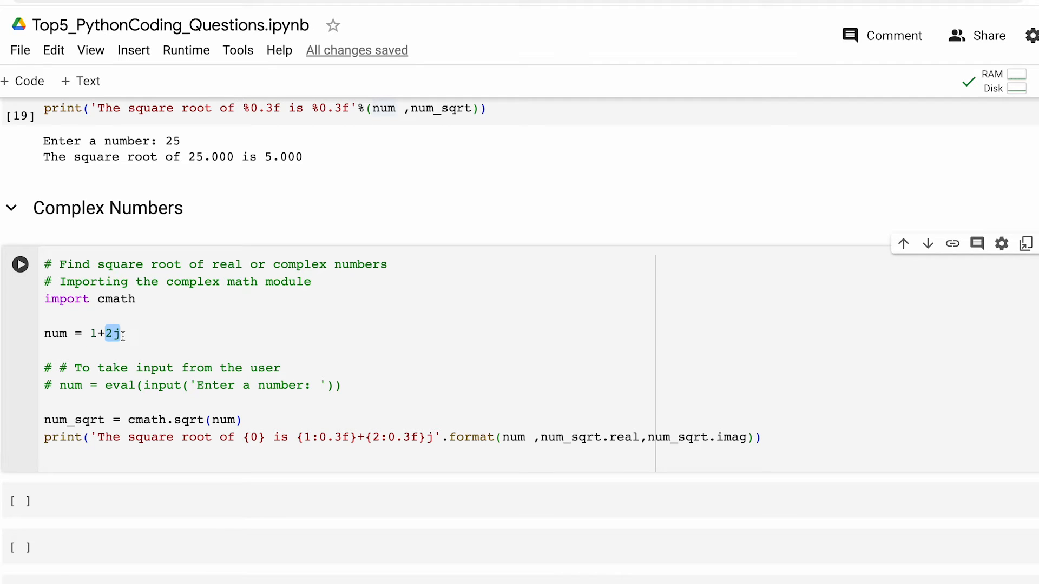
pyautogui.click(119, 334)
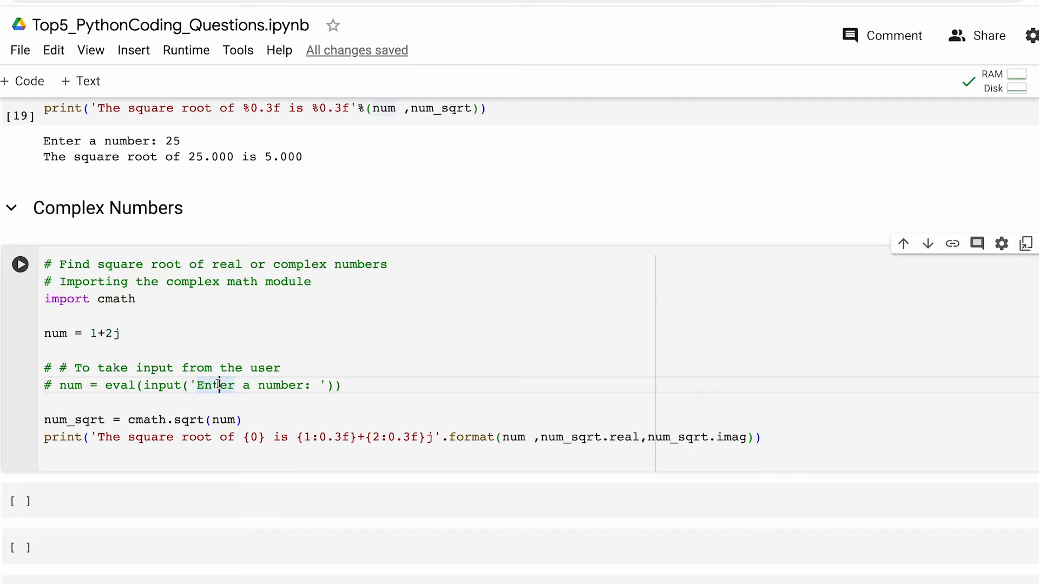
pyautogui.moveTo(147, 420)
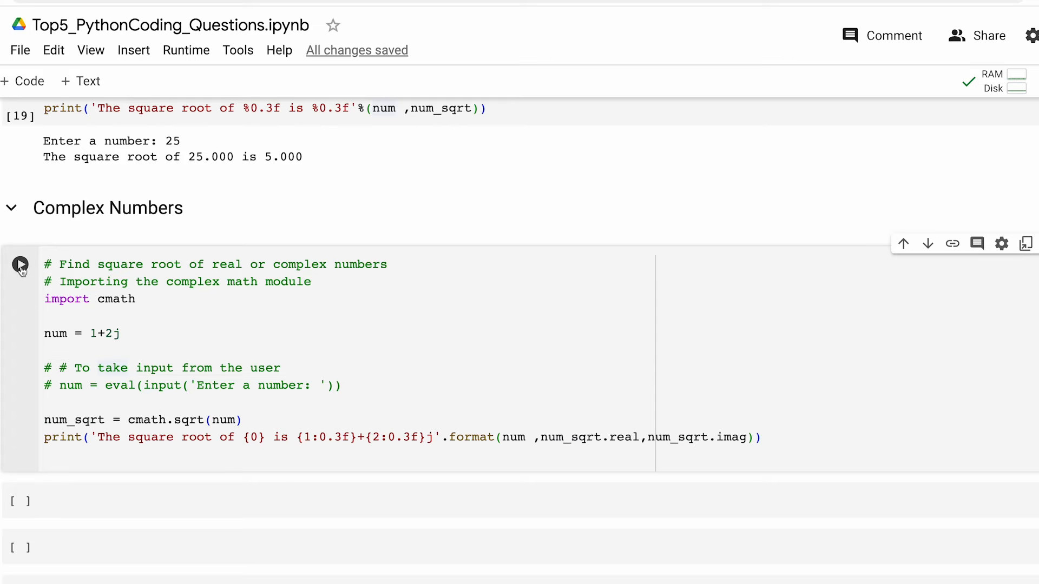
# Run the complex-number square root cell, giving 1.272+0.786j for (1+2j)
pyautogui.click(21, 264)
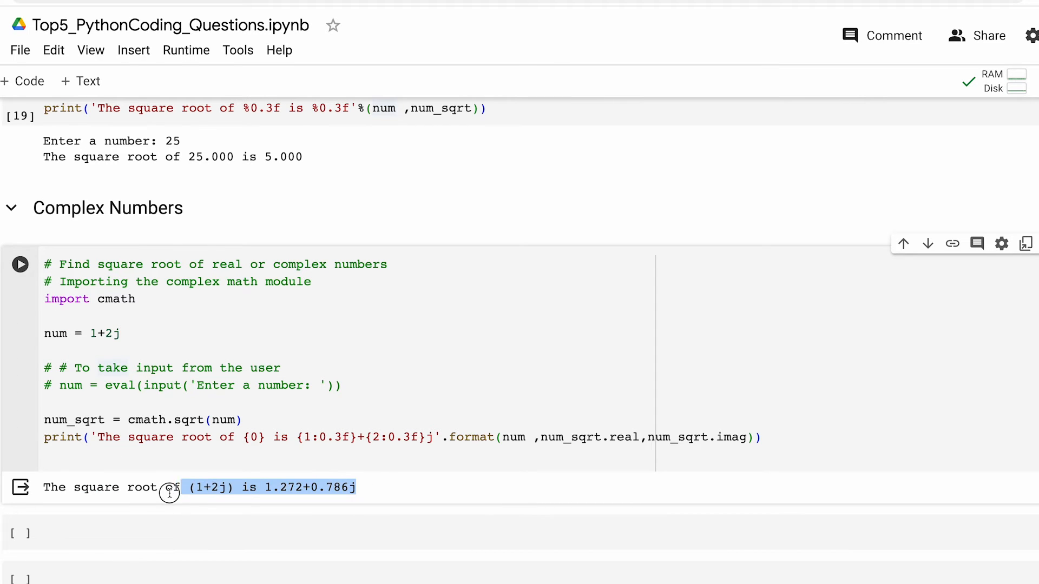
pyautogui.scroll(-3)
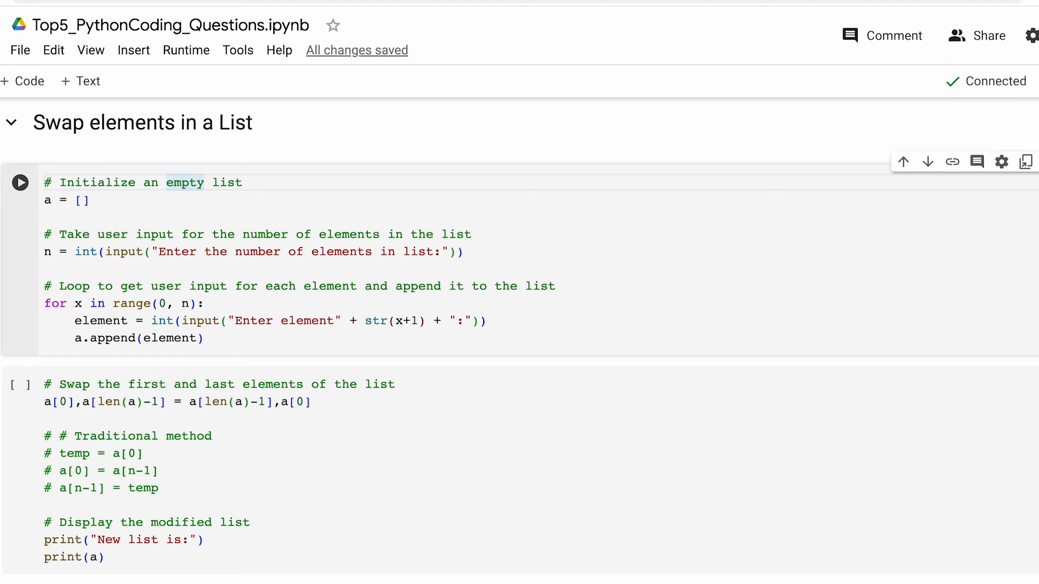
# Run the list-building cell with count 4 and elements 1, 2, 3, 4
pyautogui.click(83, 200)
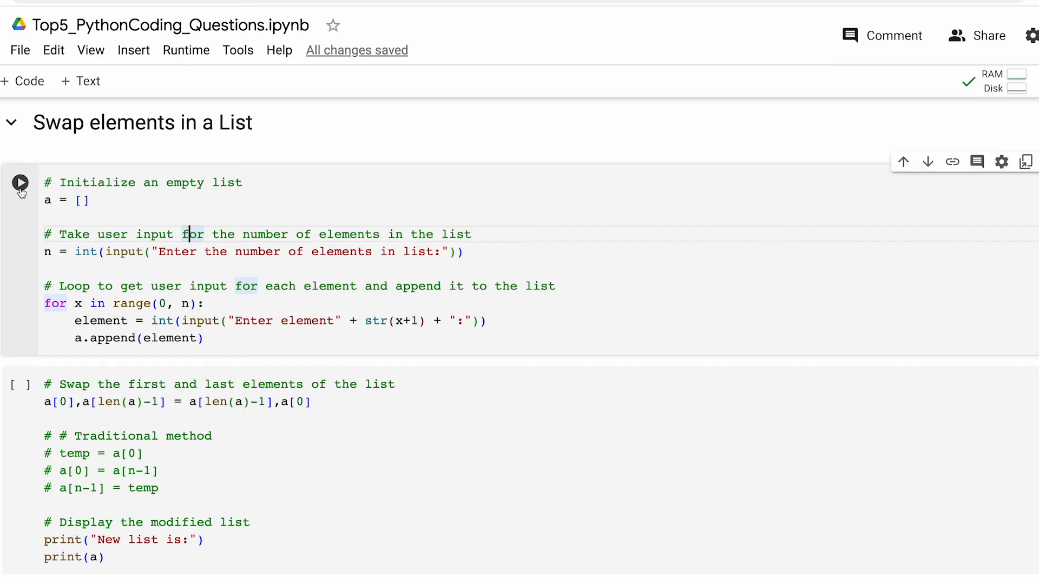
pyautogui.click(21, 184)
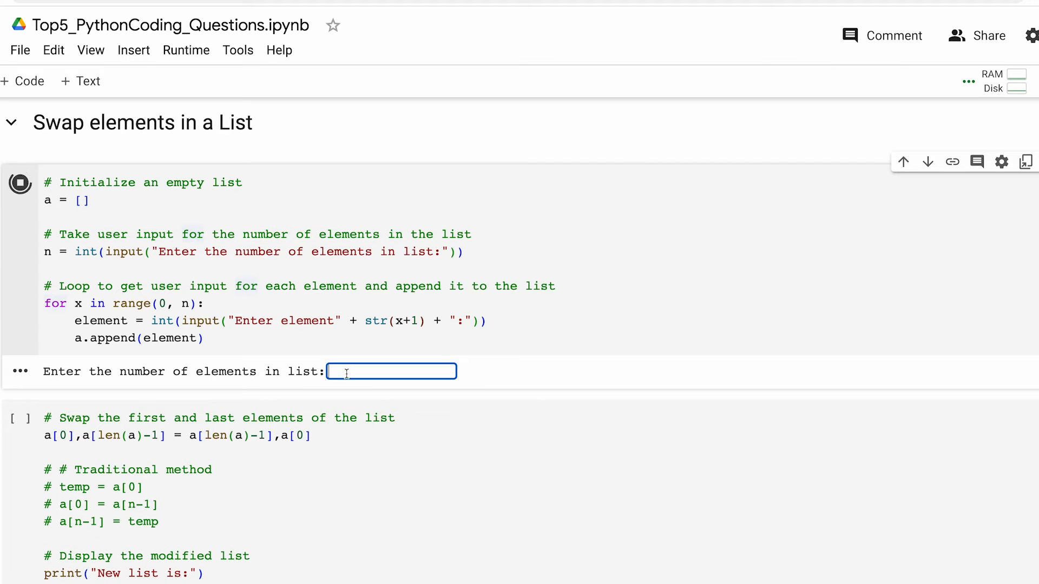
pyautogui.write('4')
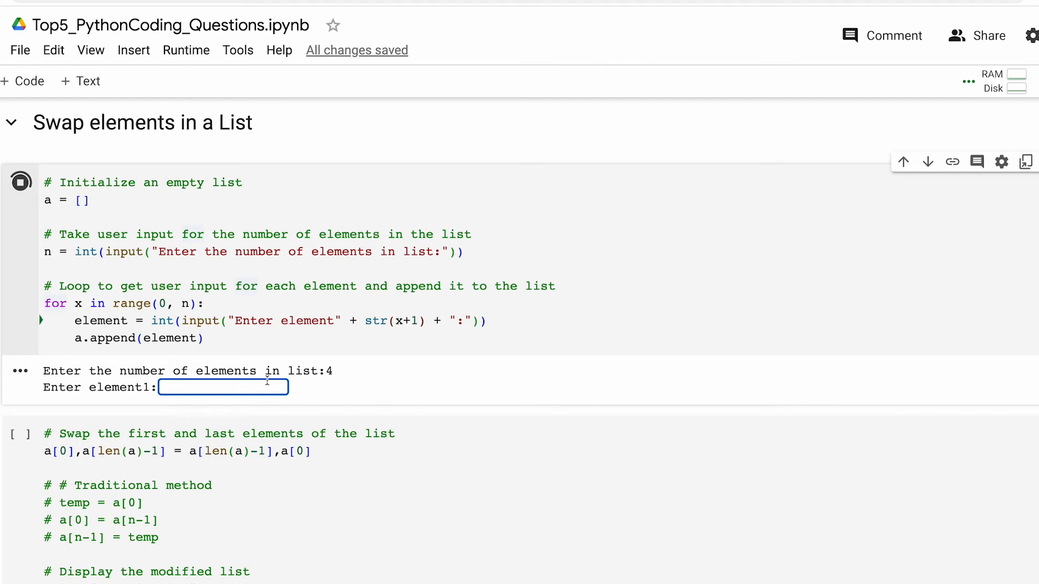
pyautogui.write('1')
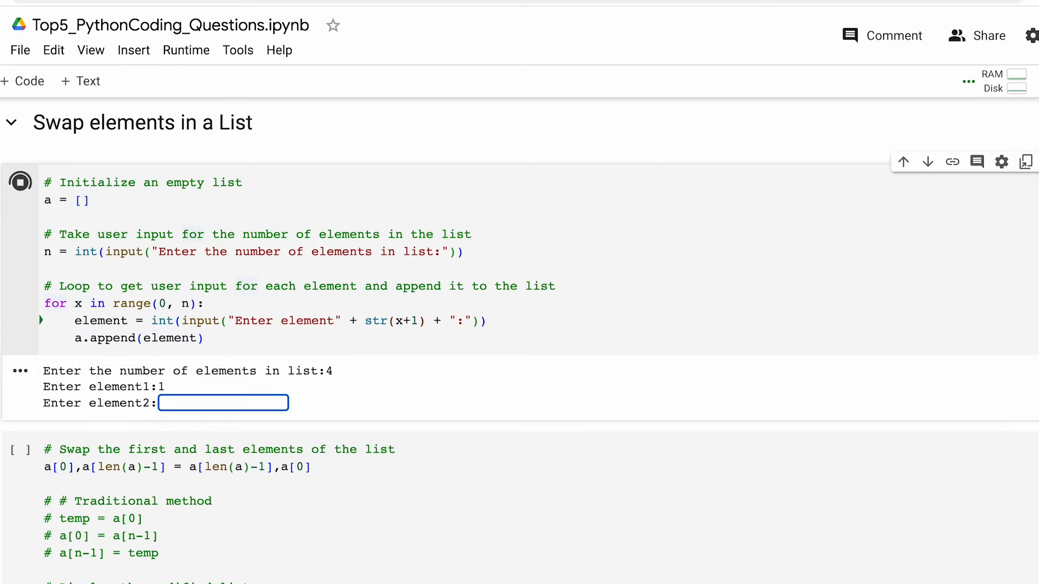
pyautogui.write('2')
pyautogui.write('3')
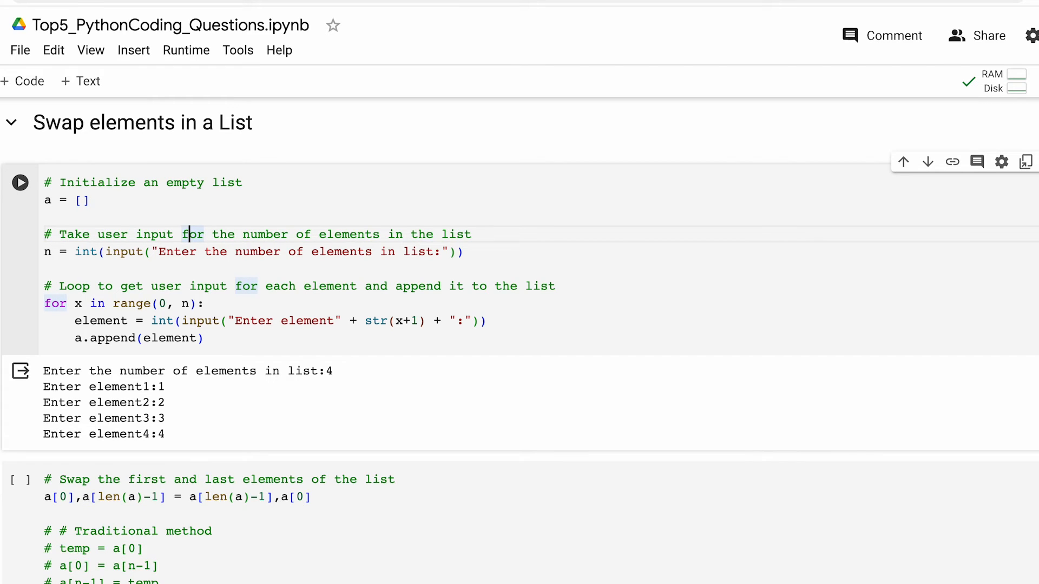
pyautogui.write('prin')
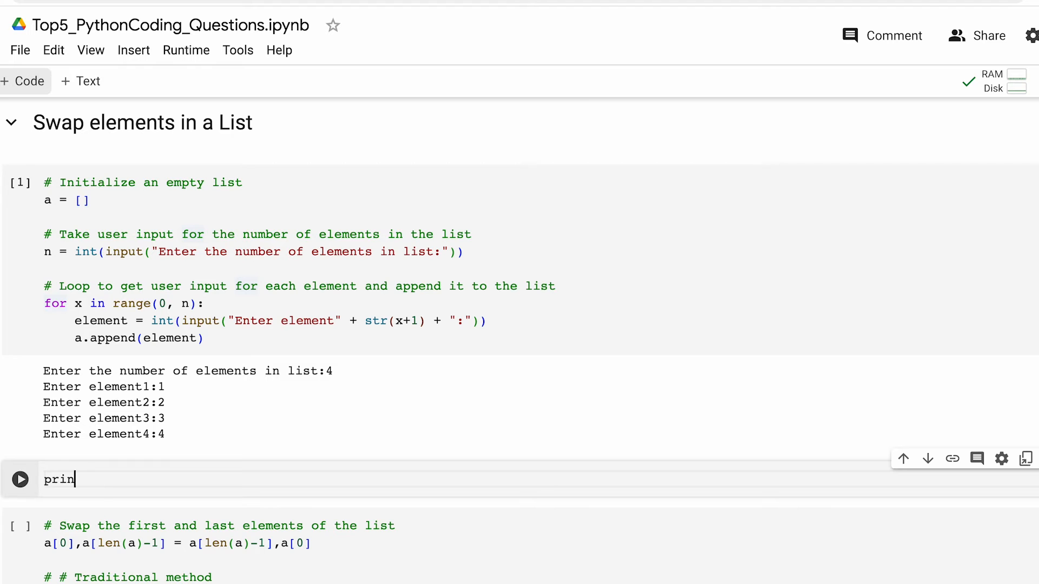
# Add and run a print(a) cell showing the list [1, 2, 3, 4]
pyautogui.write('t(a)')
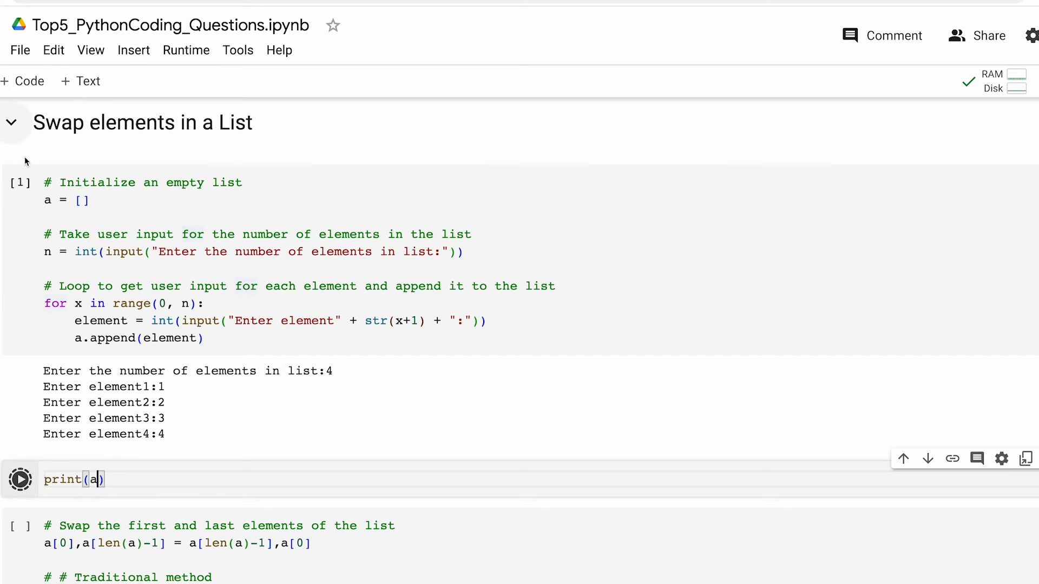
pyautogui.click(20, 480)
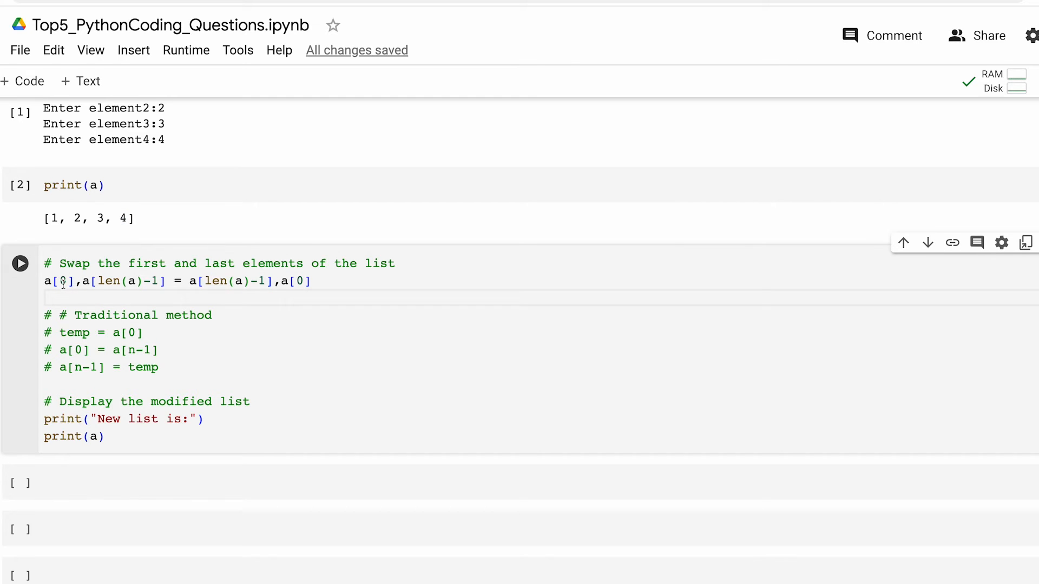
# Walk through the temp-based swap of a[0] and a[n-1], then run it to print [4, 2, 3, 1]
pyautogui.doubleClick(108, 281)
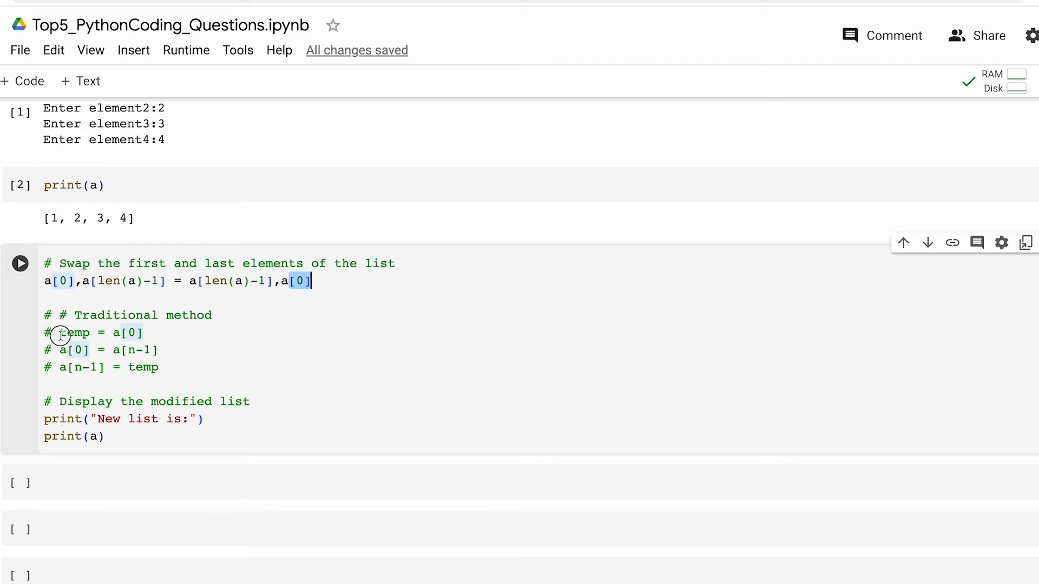
pyautogui.doubleClick(74, 332)
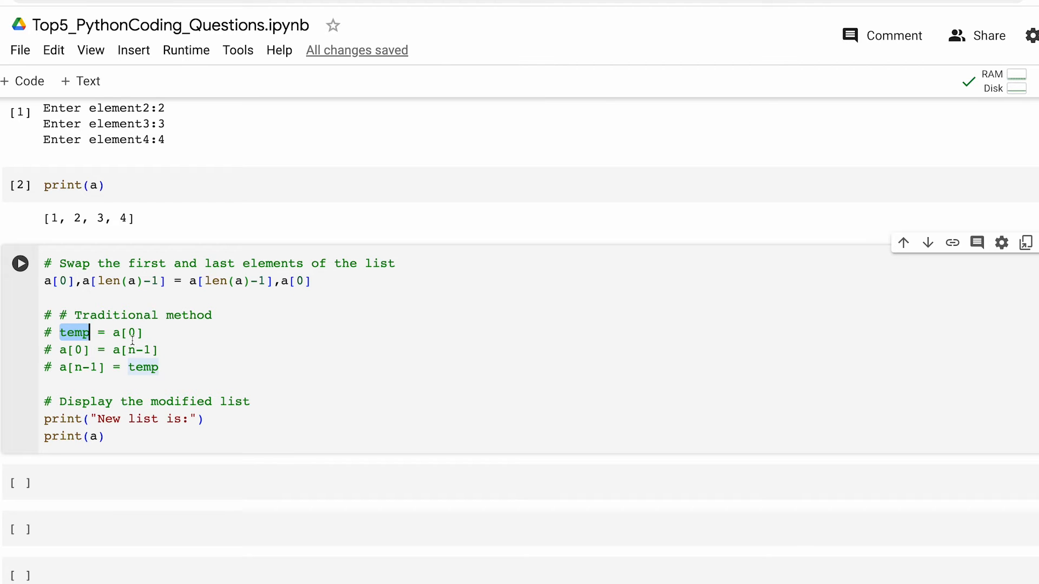
pyautogui.doubleClick(126, 332)
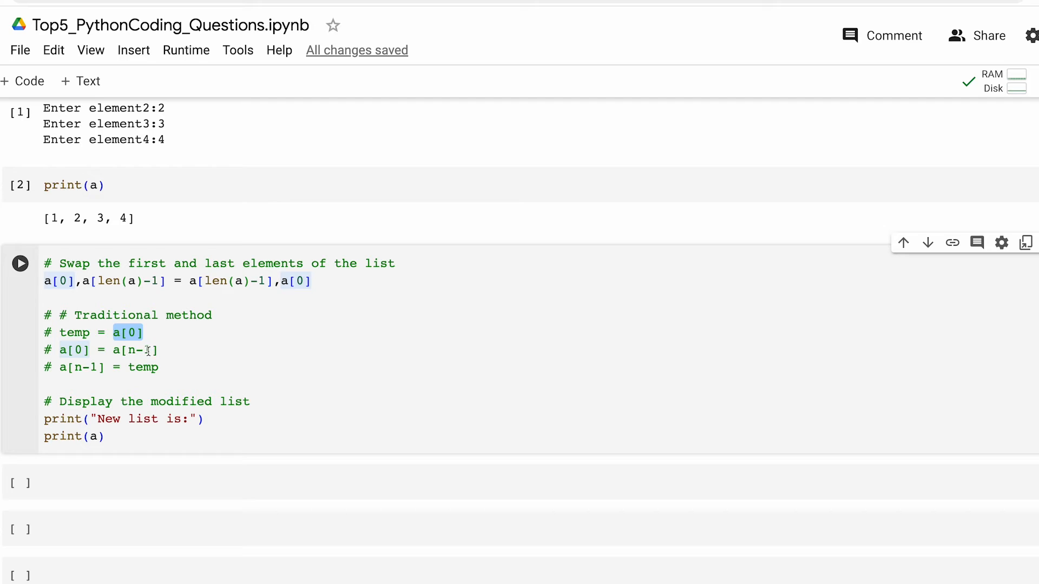
pyautogui.doubleClick(138, 350)
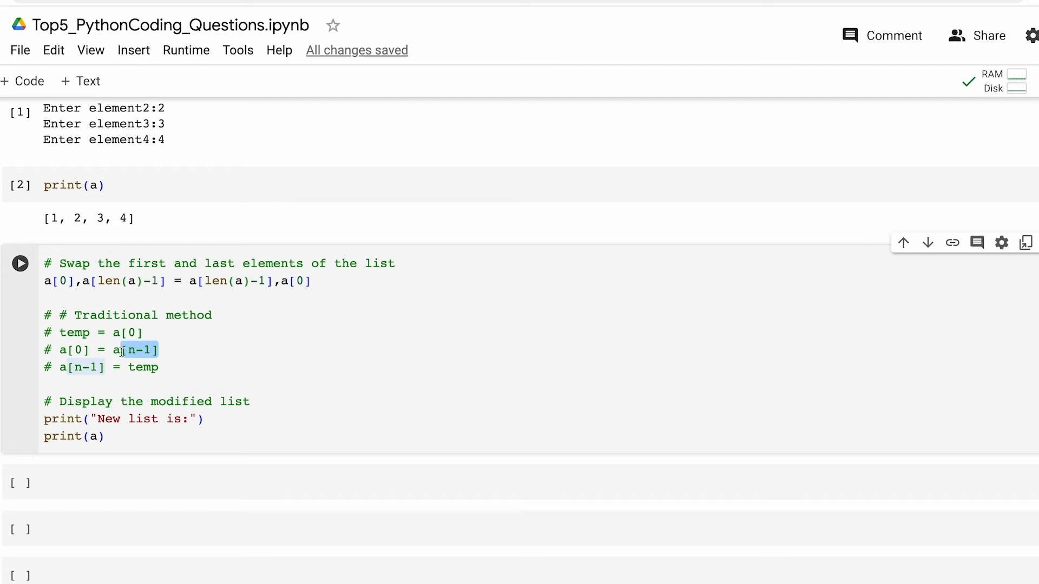
pyautogui.doubleClick(143, 368)
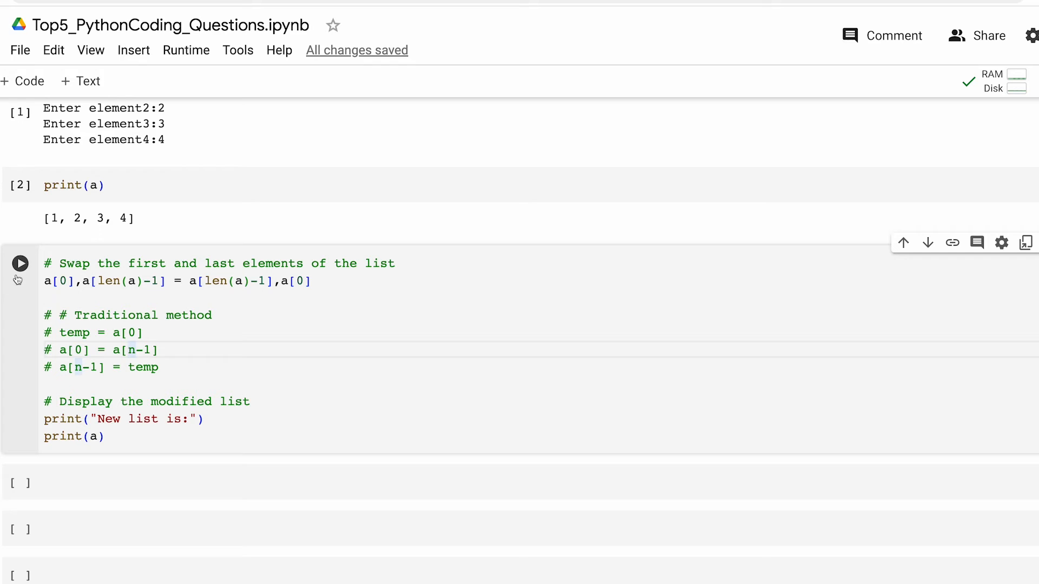
pyautogui.click(19, 263)
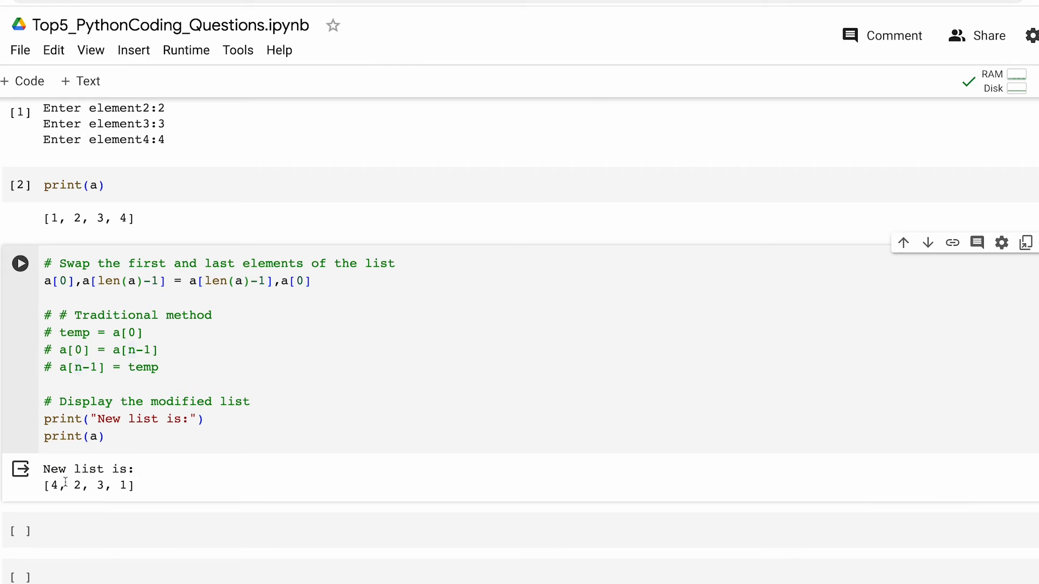
pyautogui.moveTo(137, 484)
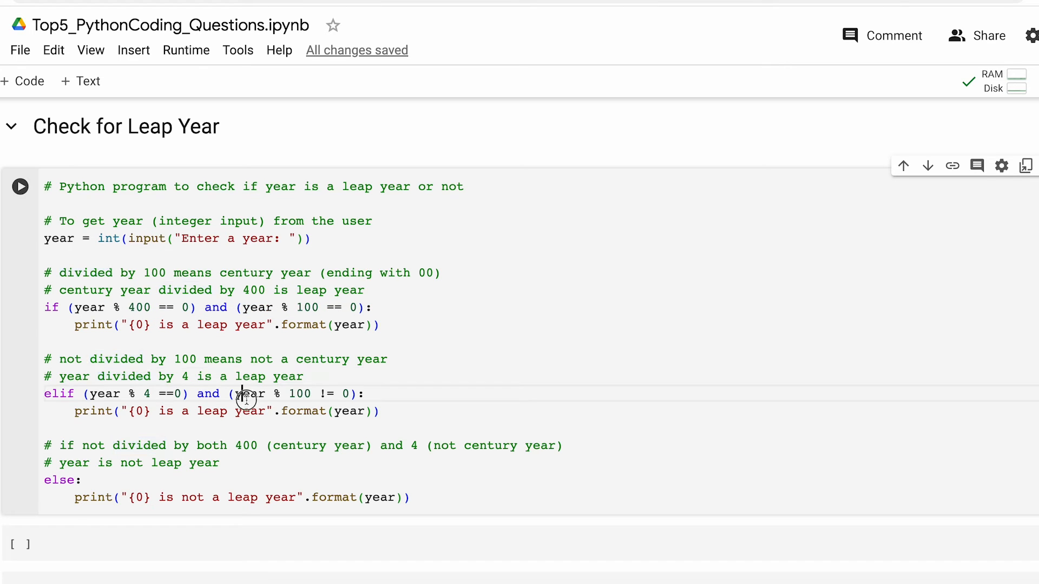
# Highlight the year variable while walking through the leap year code
pyautogui.doubleClick(249, 394)
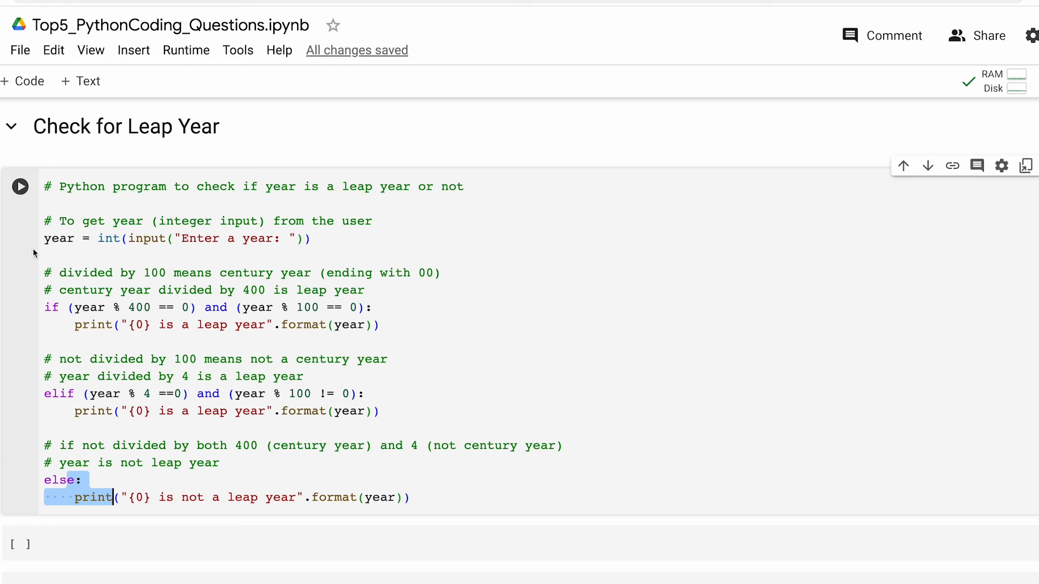
pyautogui.moveTo(20, 186)
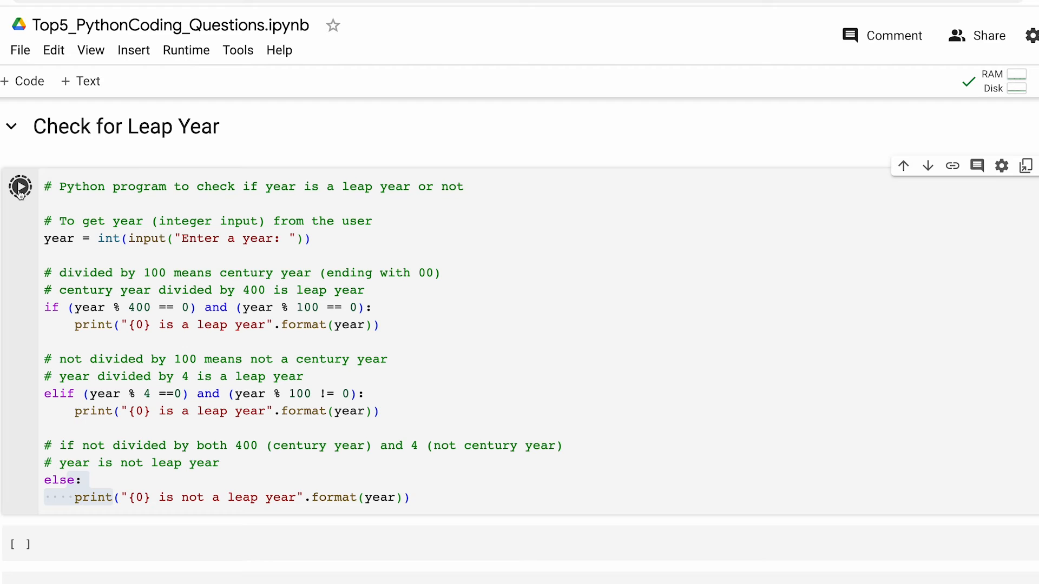
# Run the leap year checking cell
pyautogui.click(20, 186)
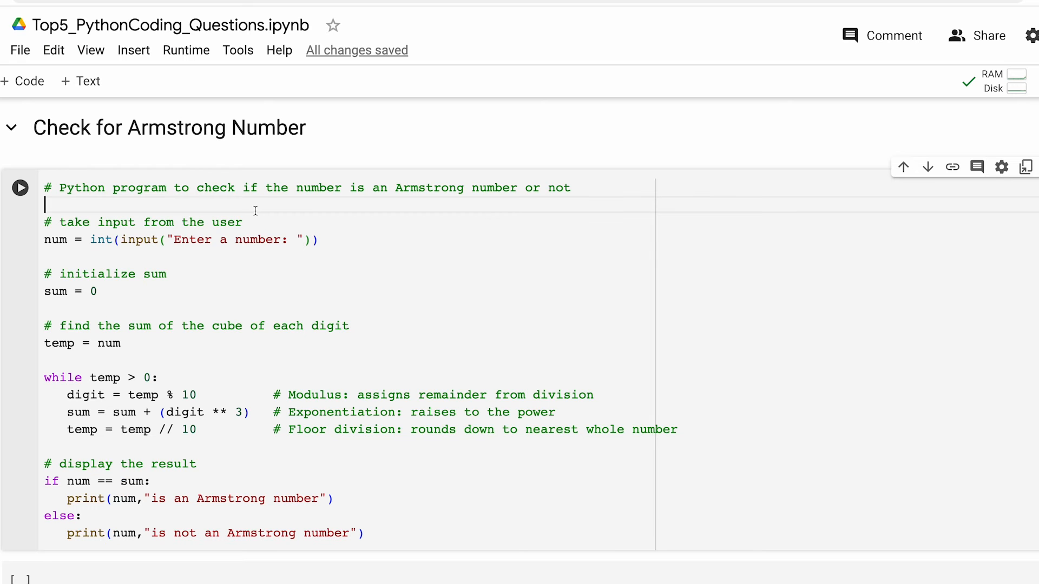
pyautogui.moveTo(288, 224)
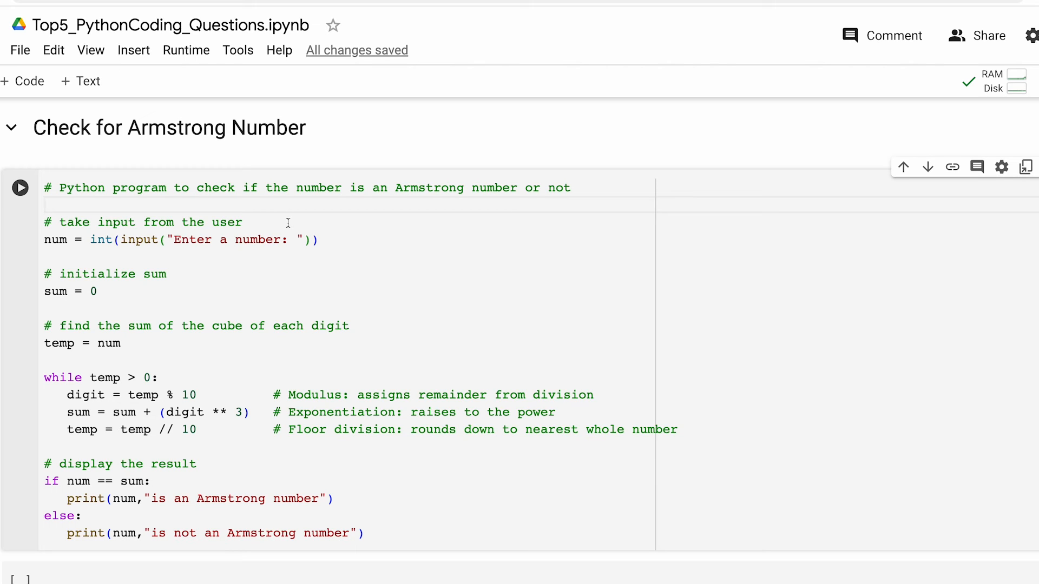
# Walk through the Armstrong number code, highlighting the sum and temp variables
pyautogui.click(45, 204)
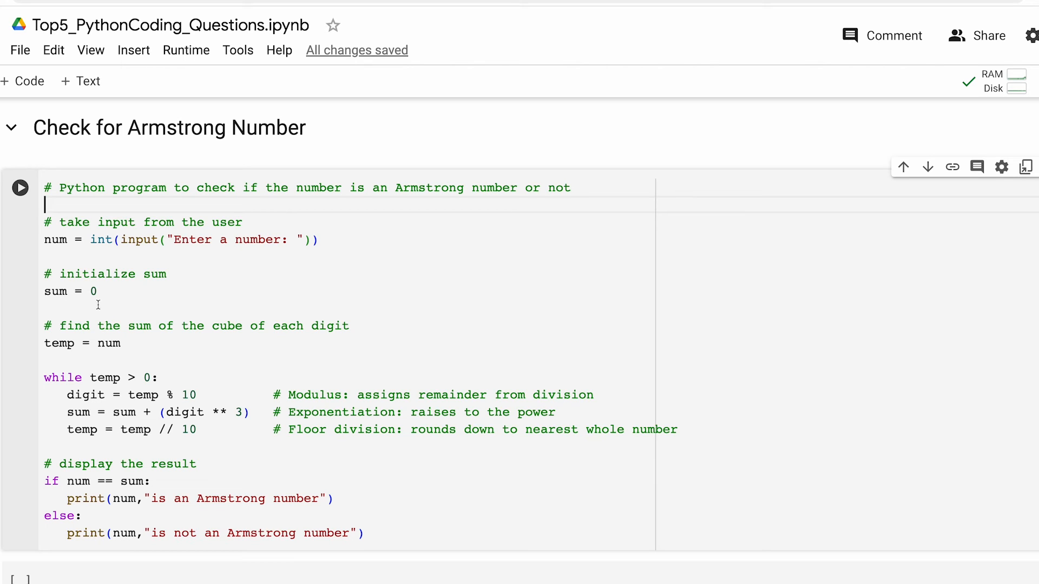
pyautogui.moveTo(77, 353)
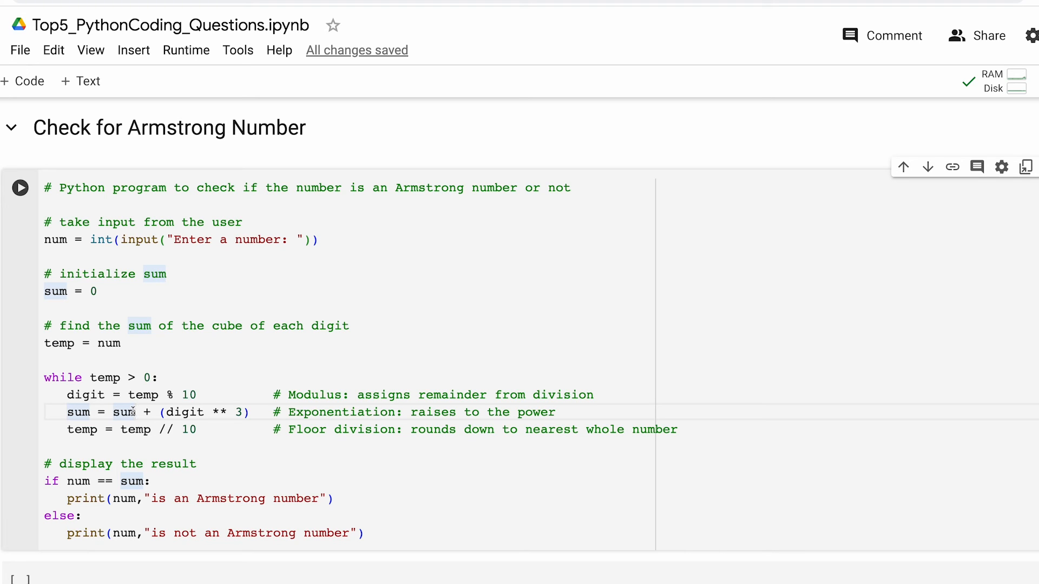
pyautogui.moveTo(311, 391)
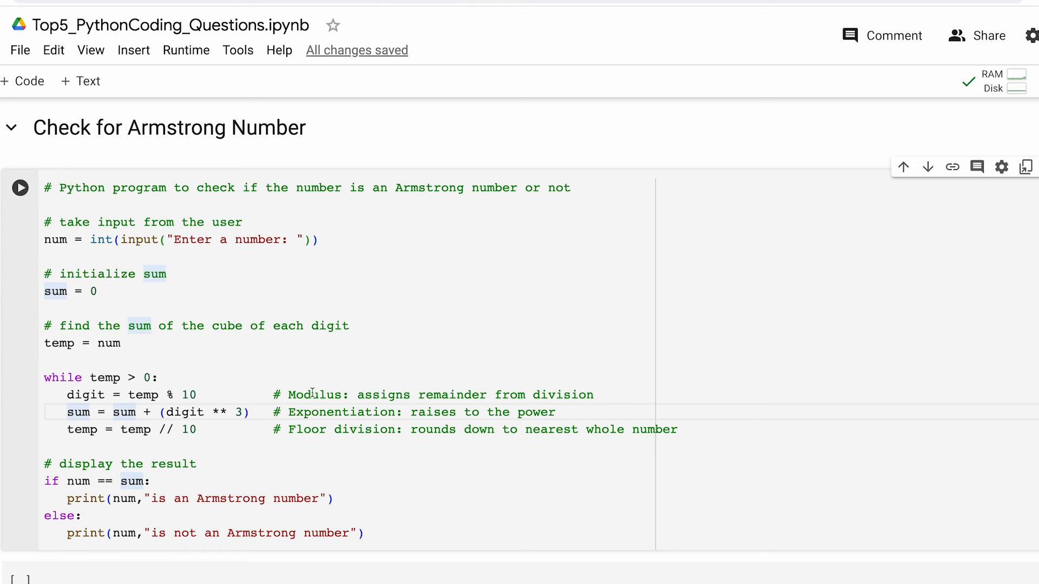
pyautogui.doubleClick(168, 395)
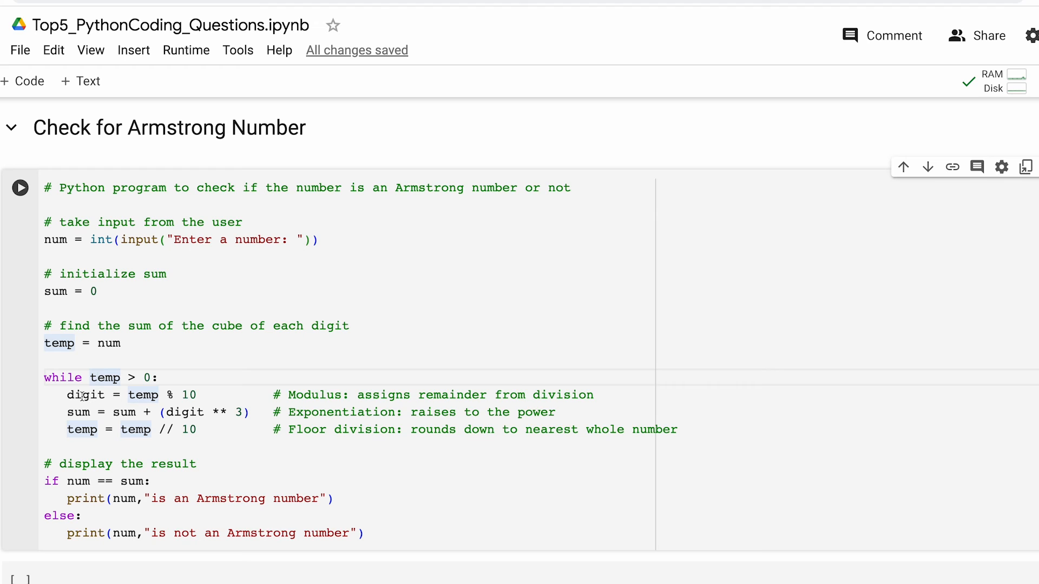
pyautogui.doubleClick(192, 395)
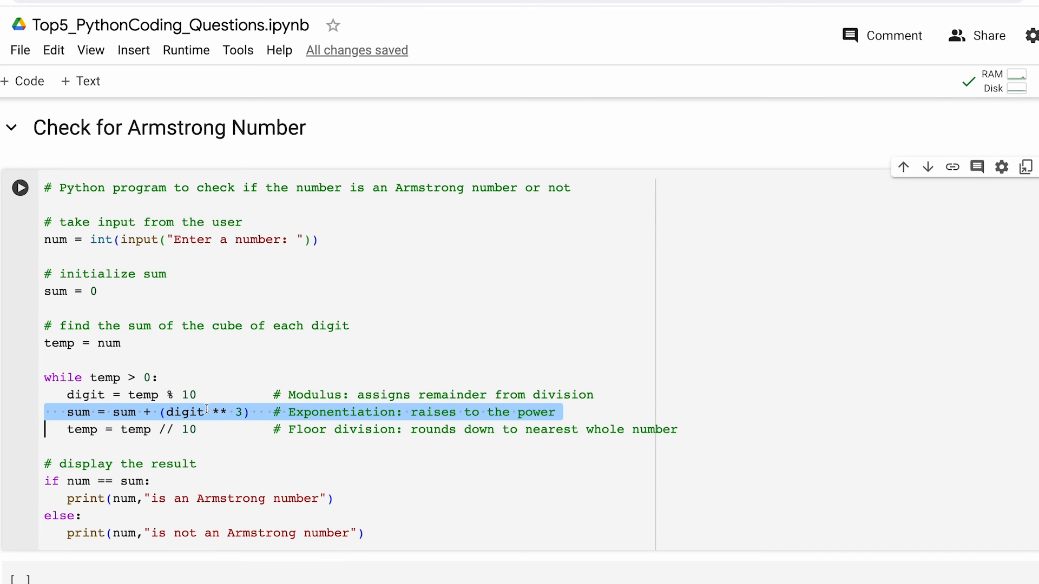
pyautogui.moveTo(257, 413)
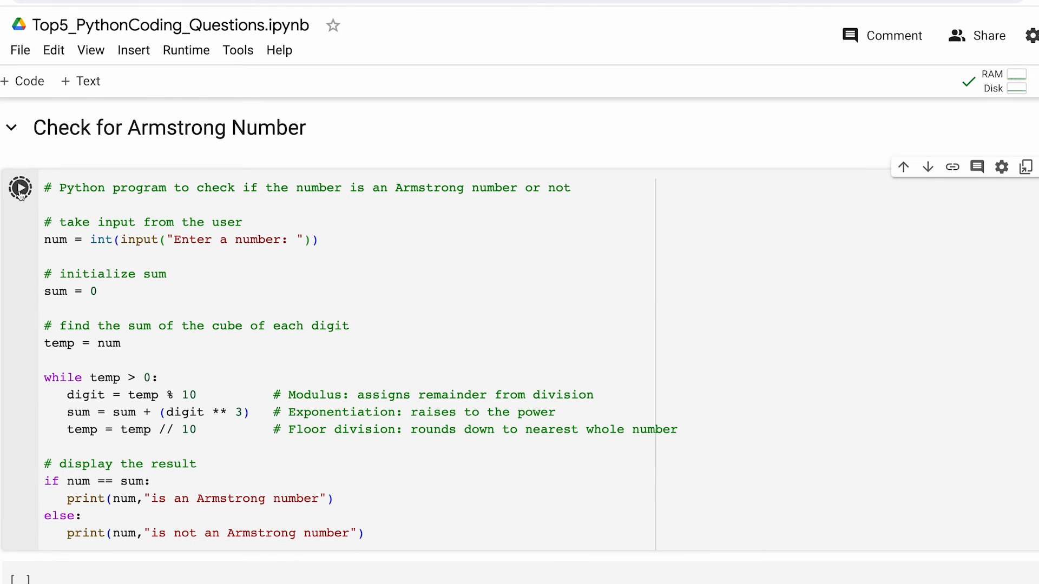
# Run the Armstrong number cell with input 1, reporting 1 is an Armstrong number
pyautogui.click(20, 187)
pyautogui.write('153')
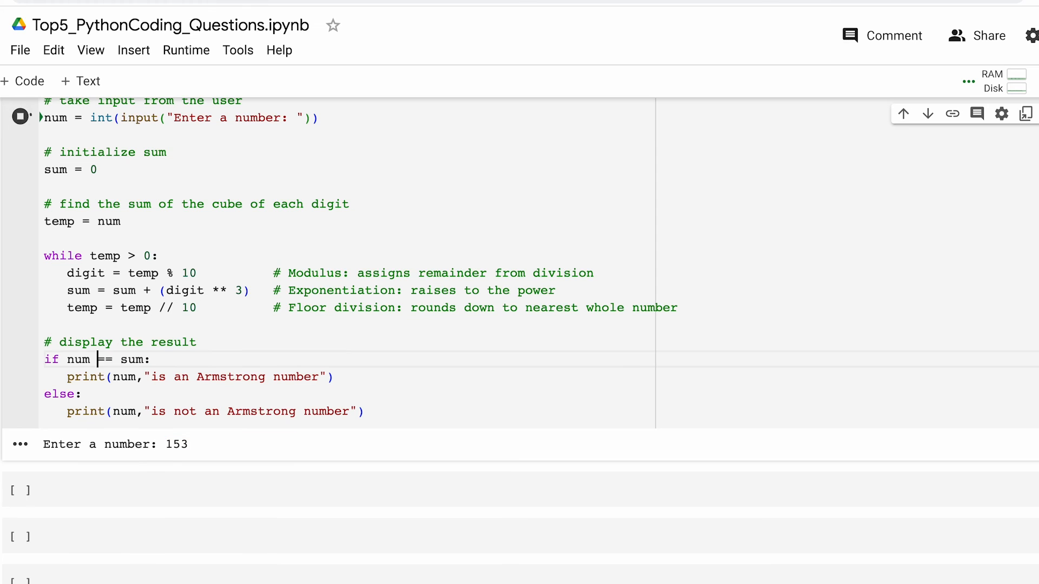
pyautogui.click(19, 116)
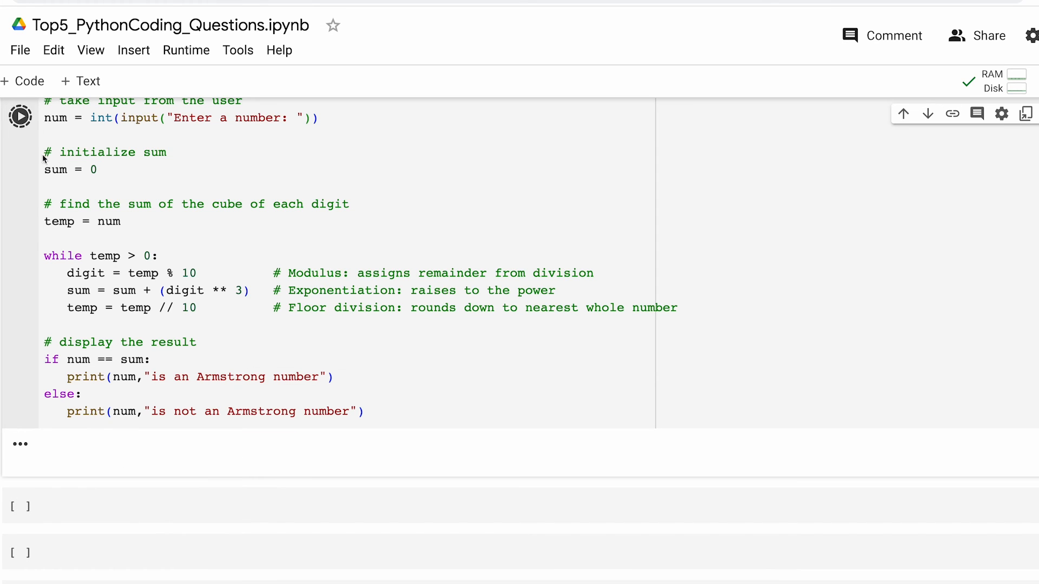
pyautogui.click(19, 117)
pyautogui.write('1')
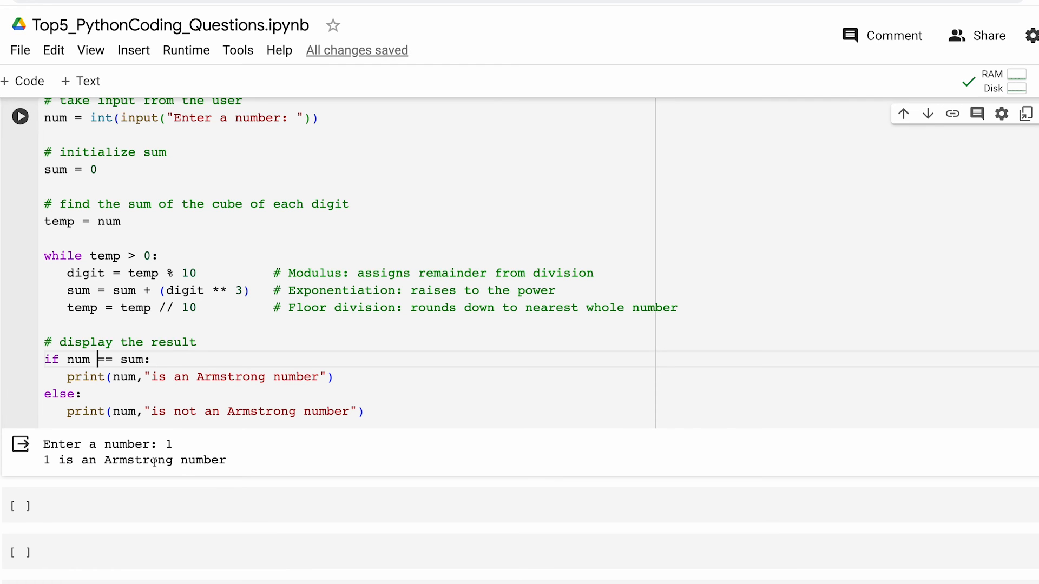
pyautogui.scroll(-3)
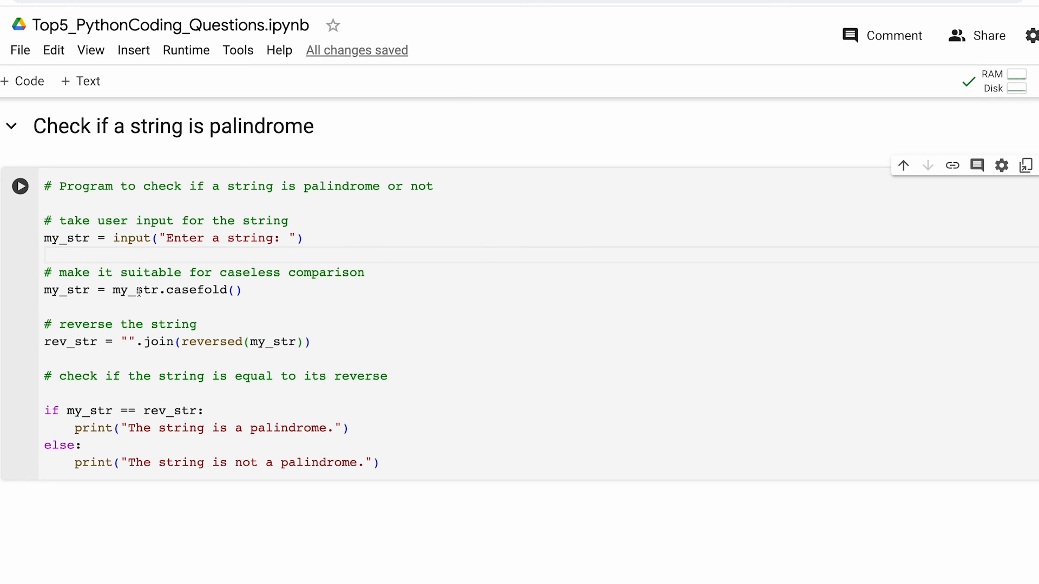
pyautogui.moveTo(137, 290)
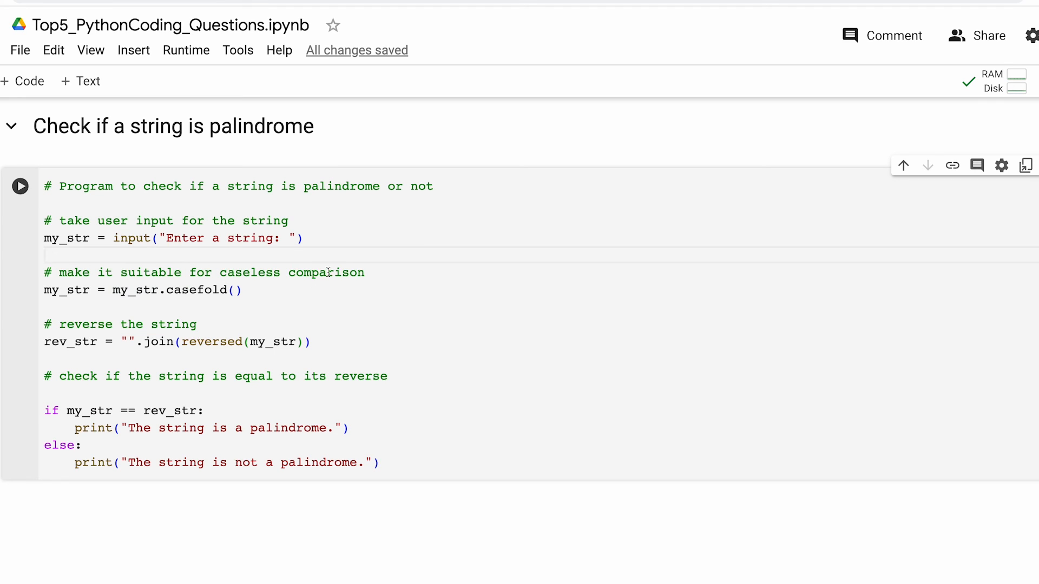
pyautogui.moveTo(212, 326)
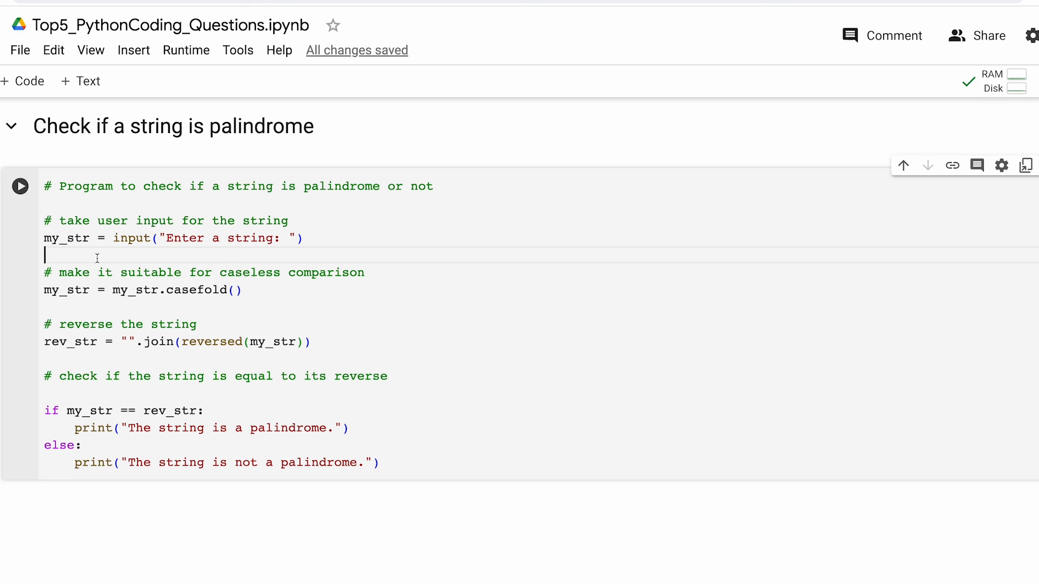
# Focus the string palindrome code cell to start its run
pyautogui.click(19, 186)
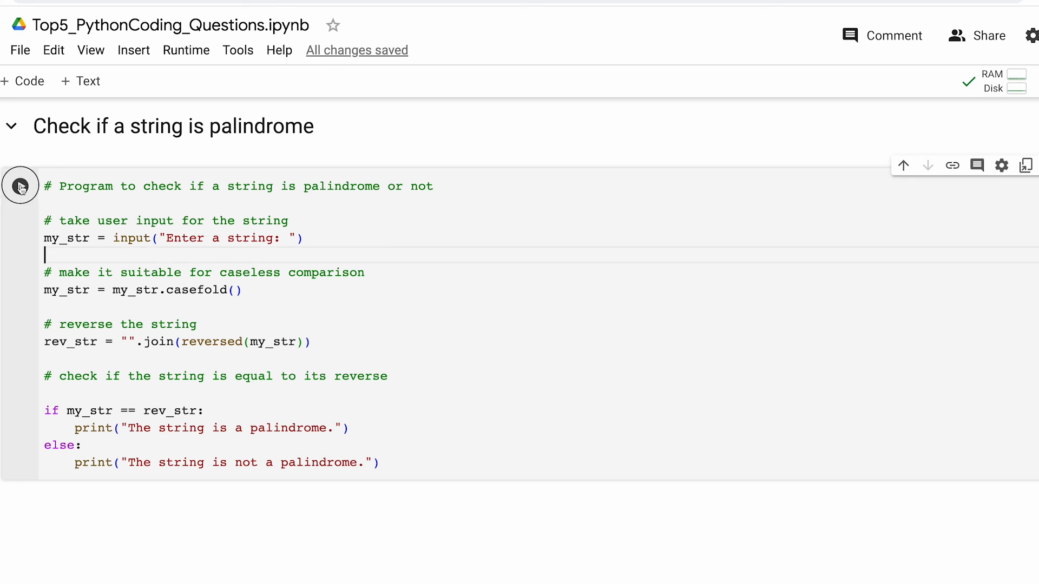
# Run the palindrome checker confirming 'eye' is a palindrome, then rerun it with a new string starting 'ea'
pyautogui.click(20, 185)
pyautogui.write('eye')
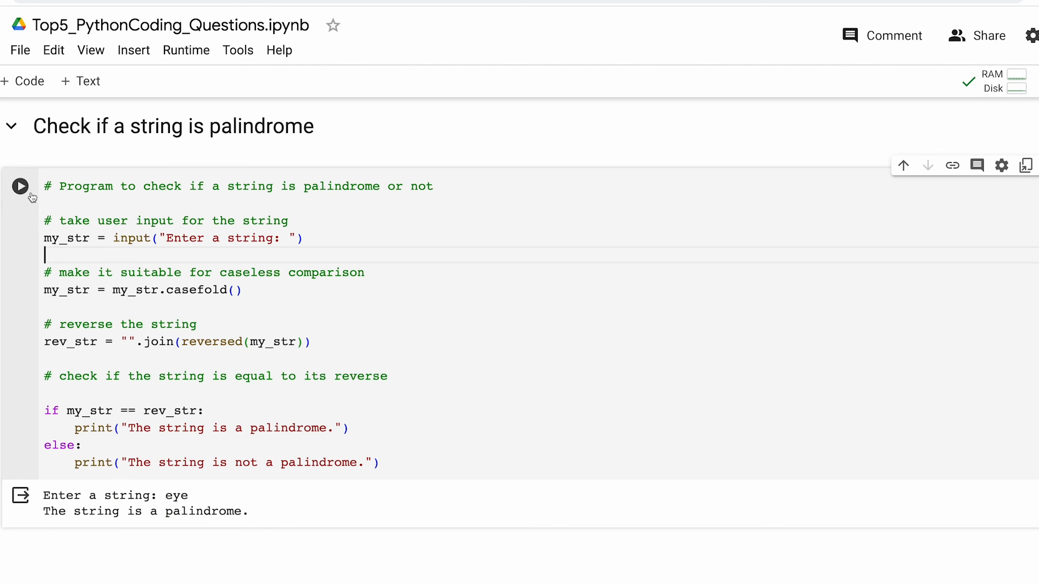
pyautogui.click(20, 185)
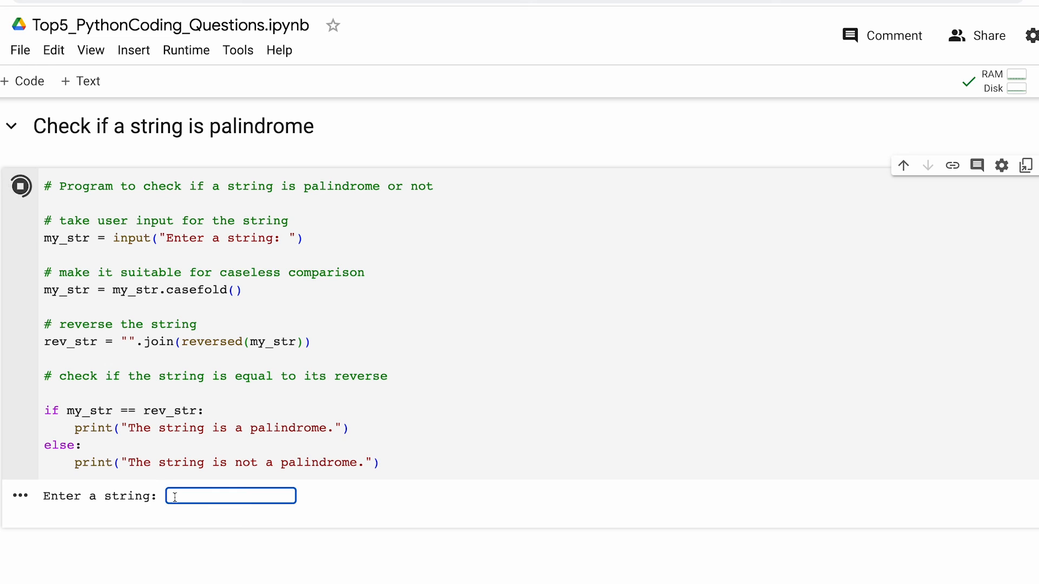
pyautogui.write('e')
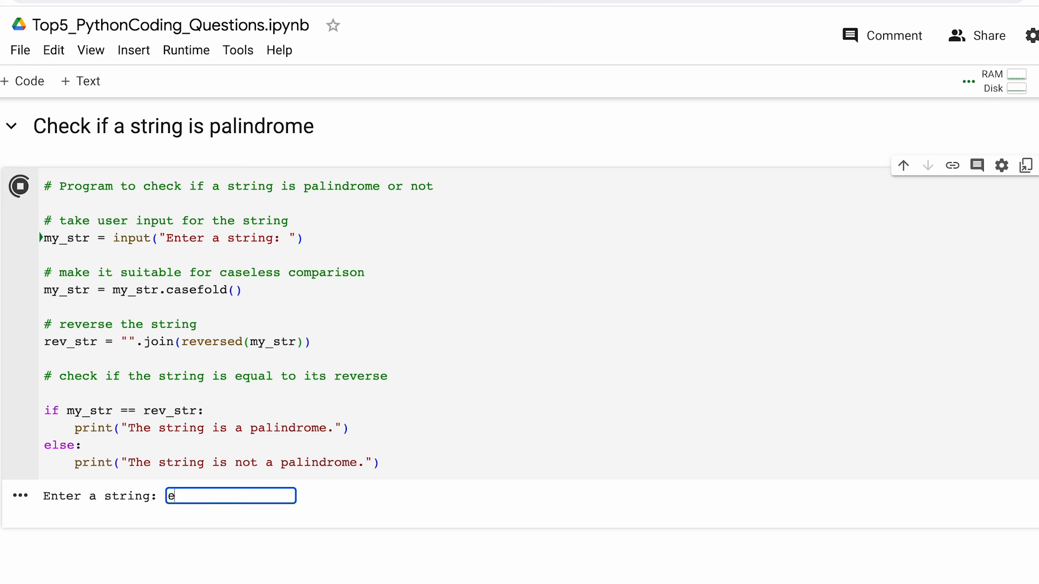
pyautogui.write('a')
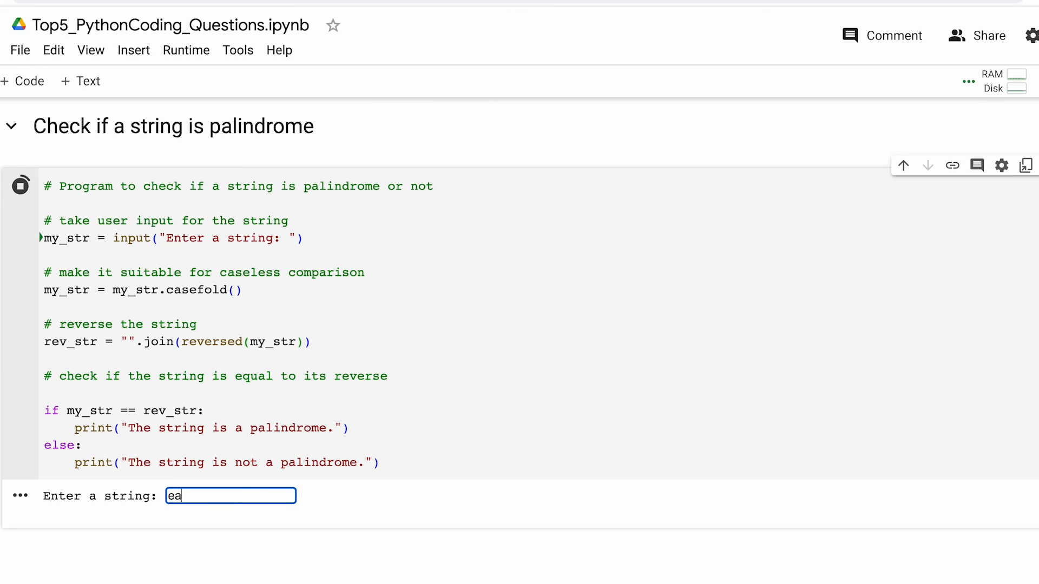